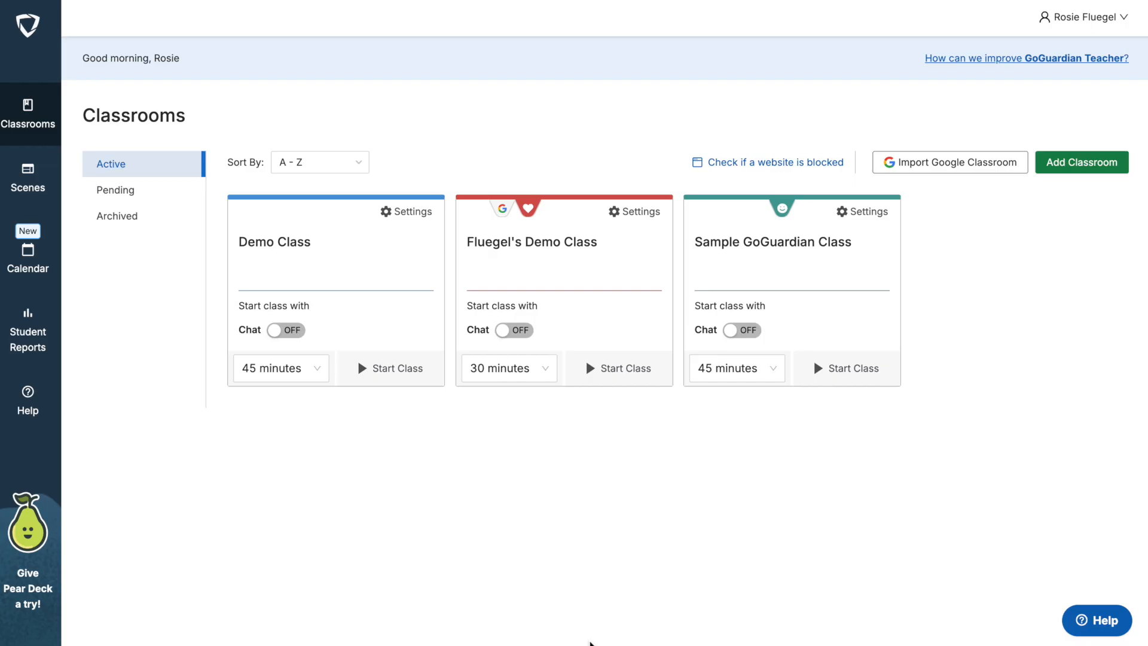
mouse_move(555, 600)
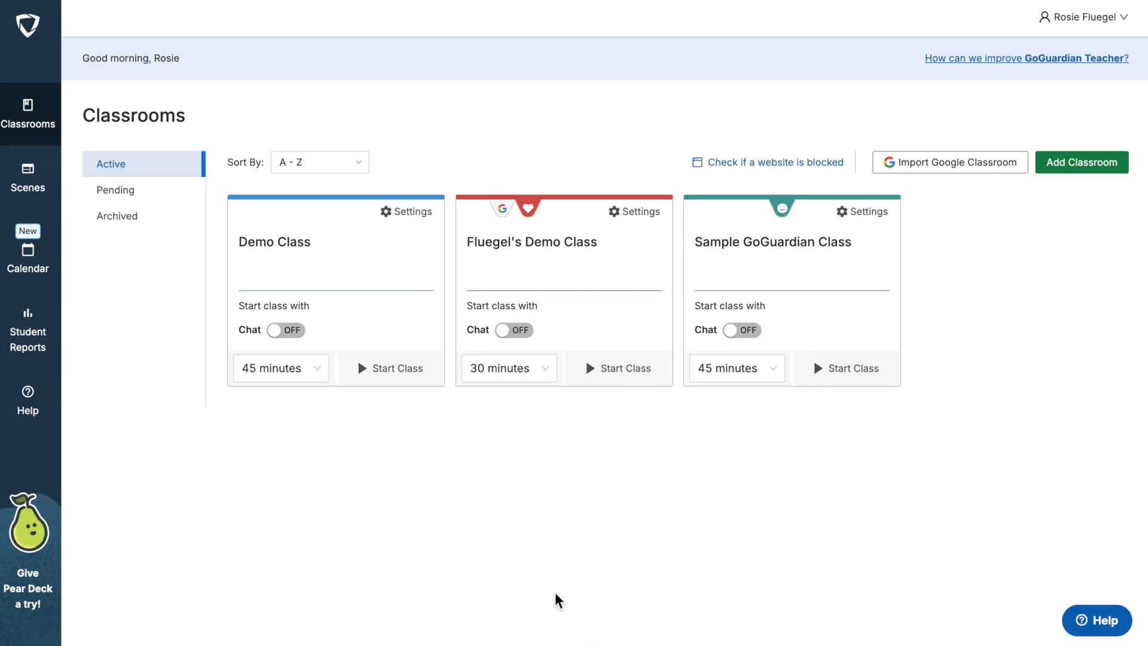
mouse_move(557, 482)
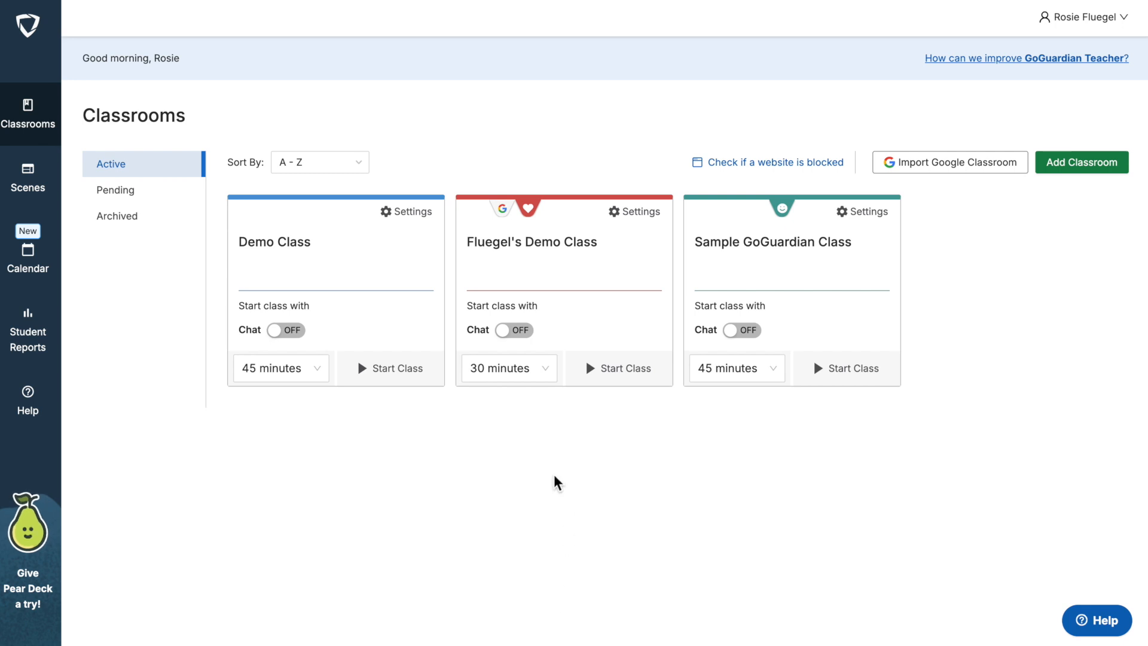
mouse_move(127, 180)
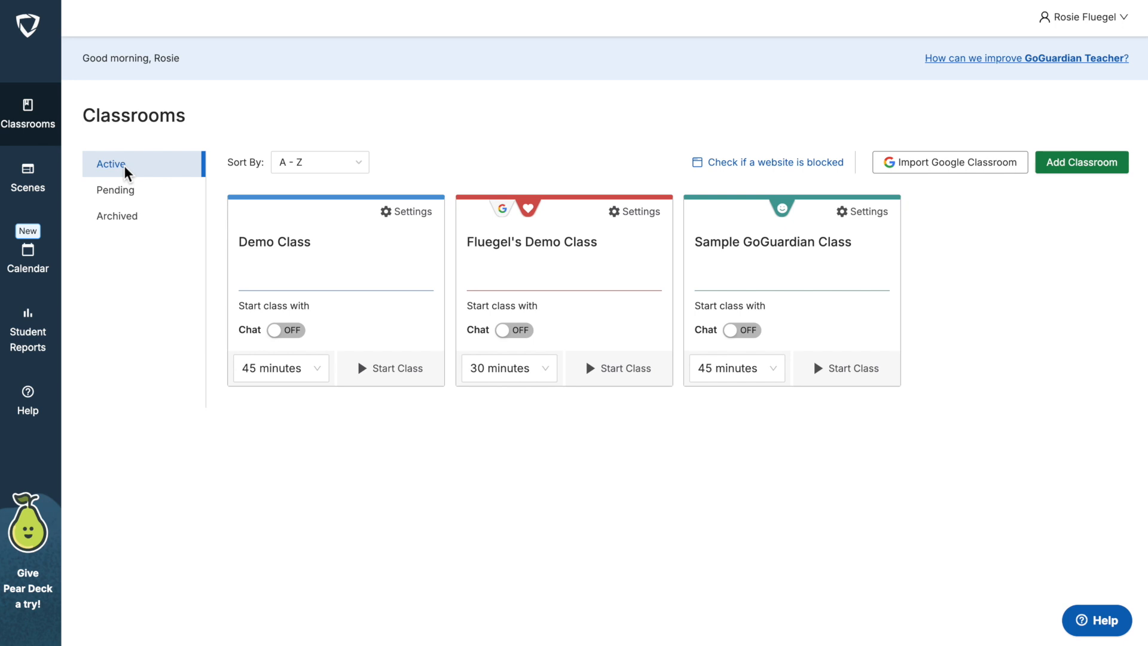
mouse_move(191, 251)
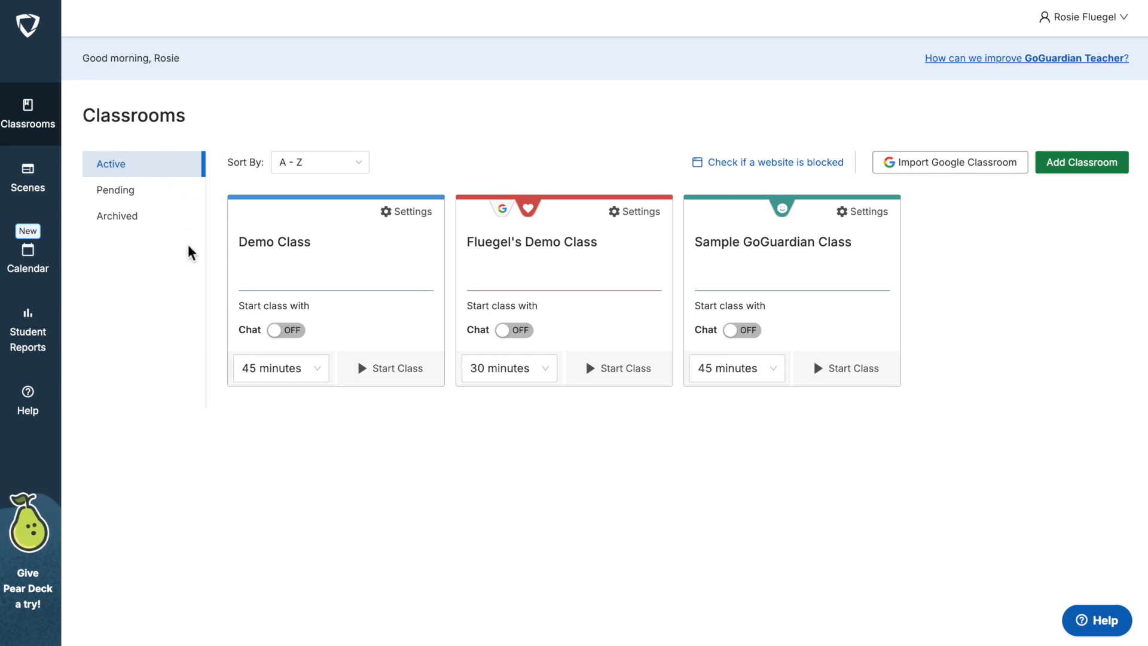
mouse_move(364, 290)
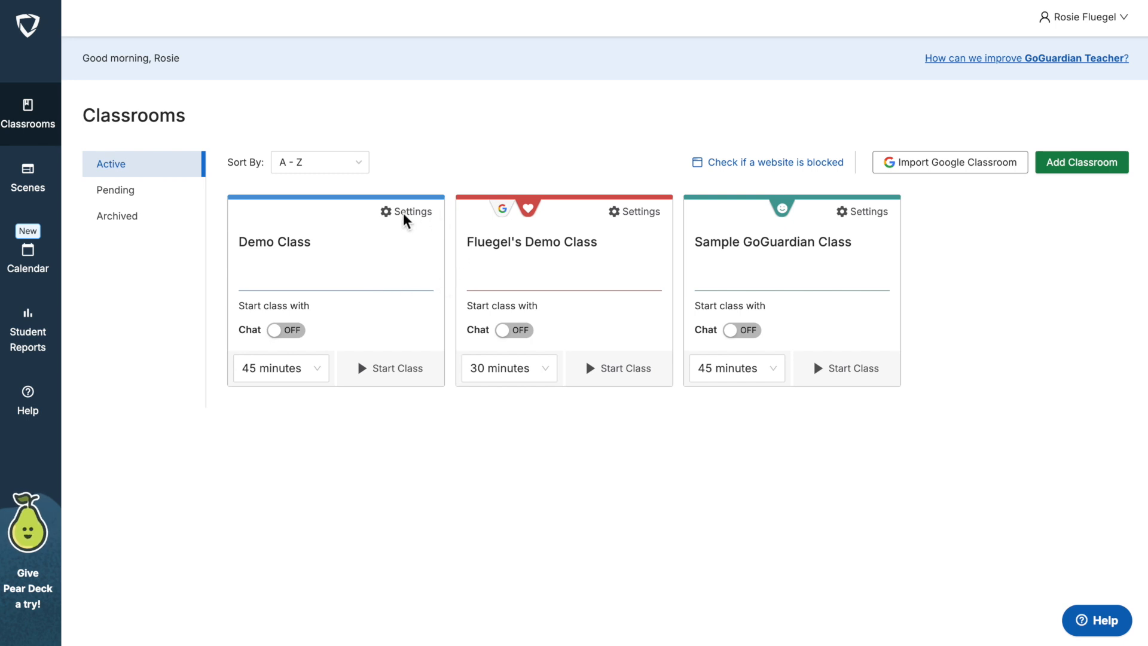
mouse_move(282, 270)
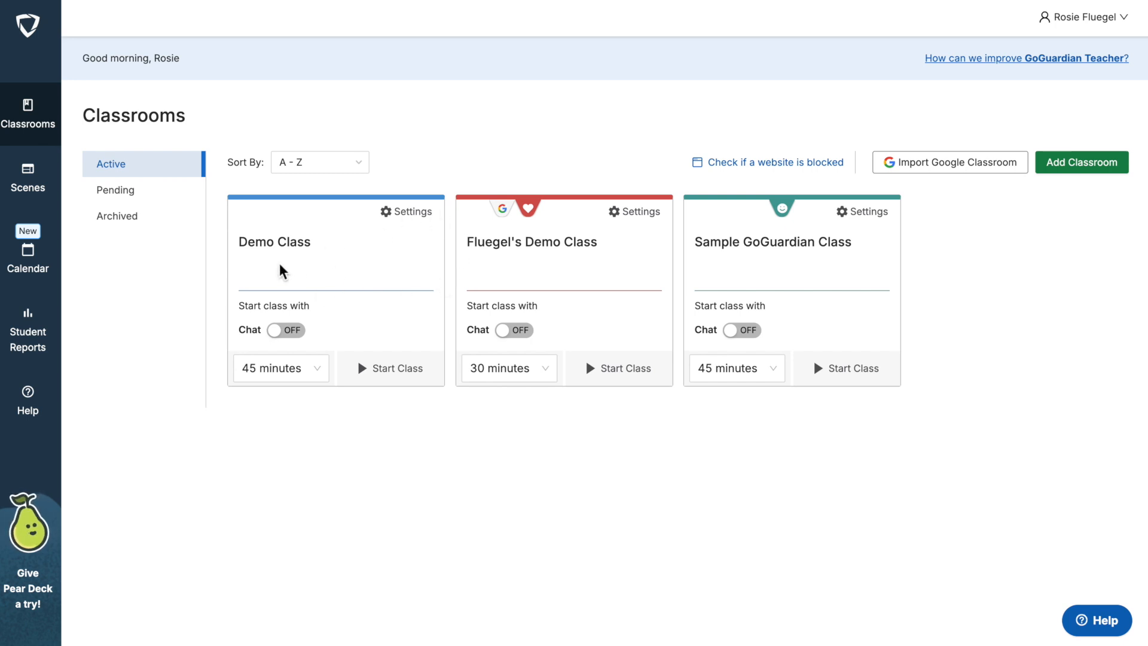
mouse_move(403, 220)
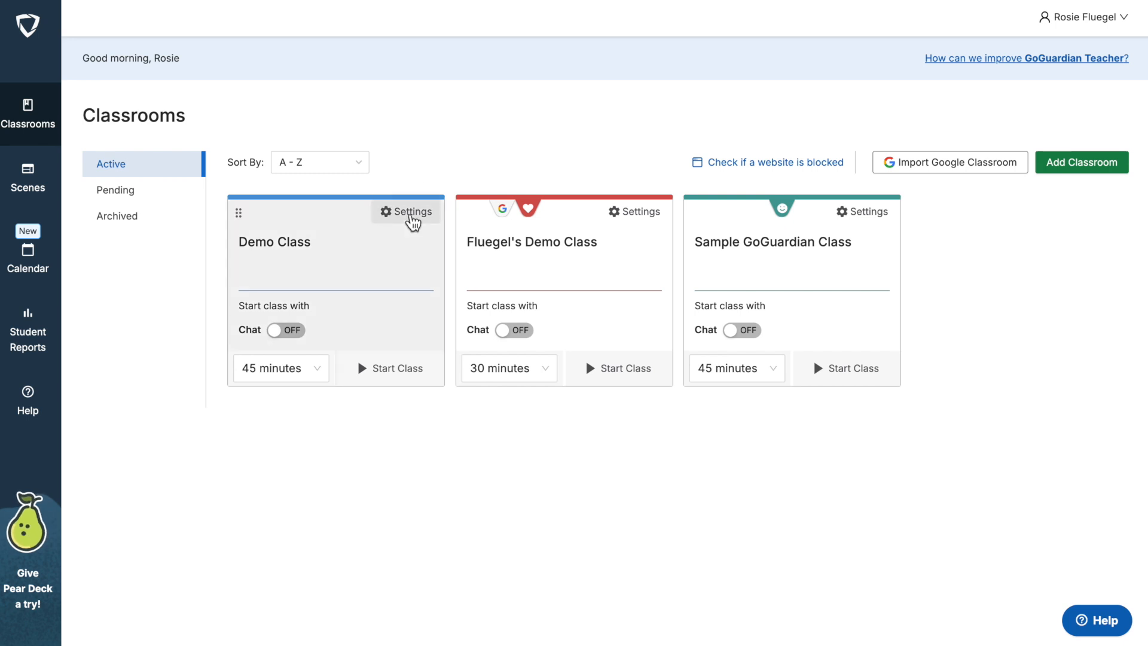
- Reach the Demo Class co-teacher management page from the class card's Settings menu
click(405, 212)
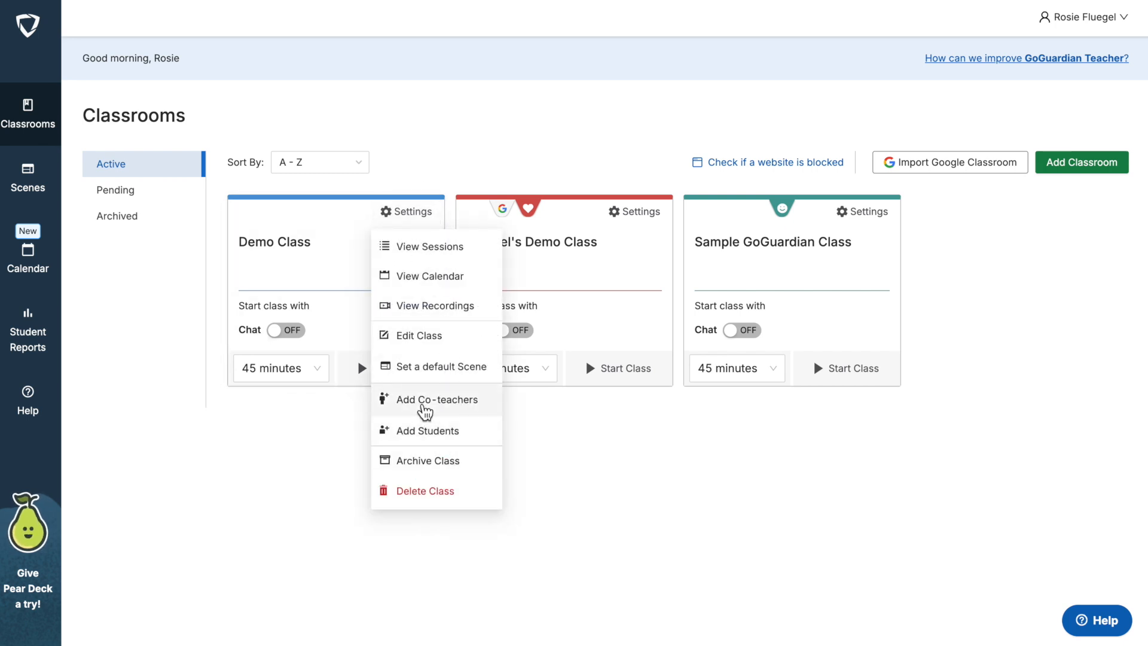
click(438, 400)
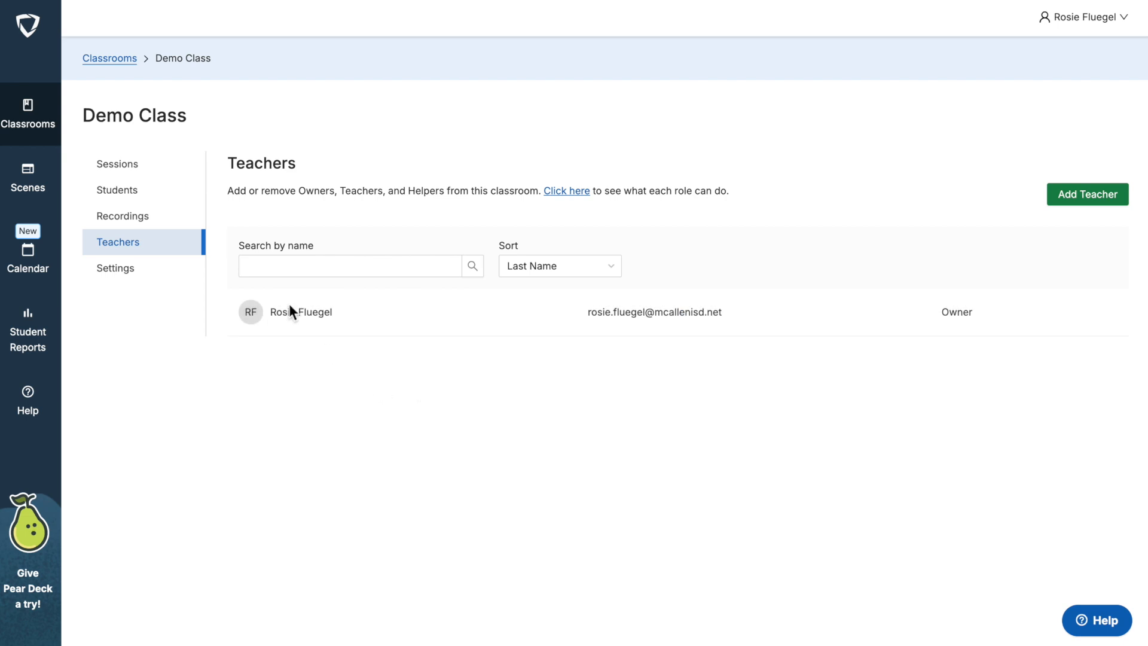
mouse_move(274, 488)
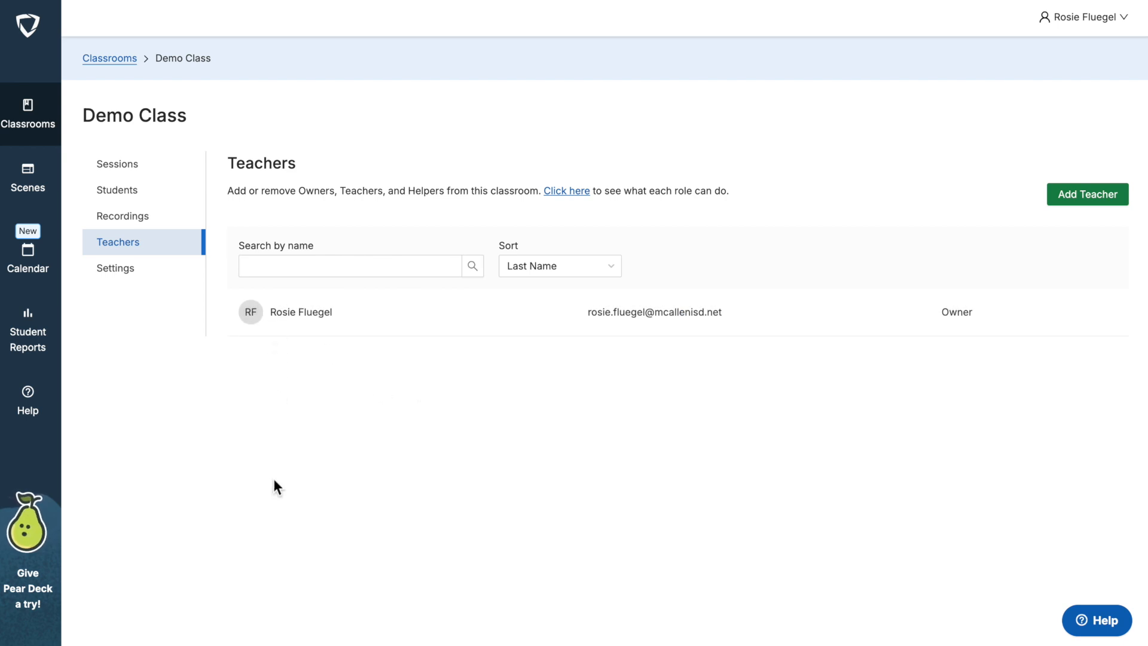
mouse_move(246, 311)
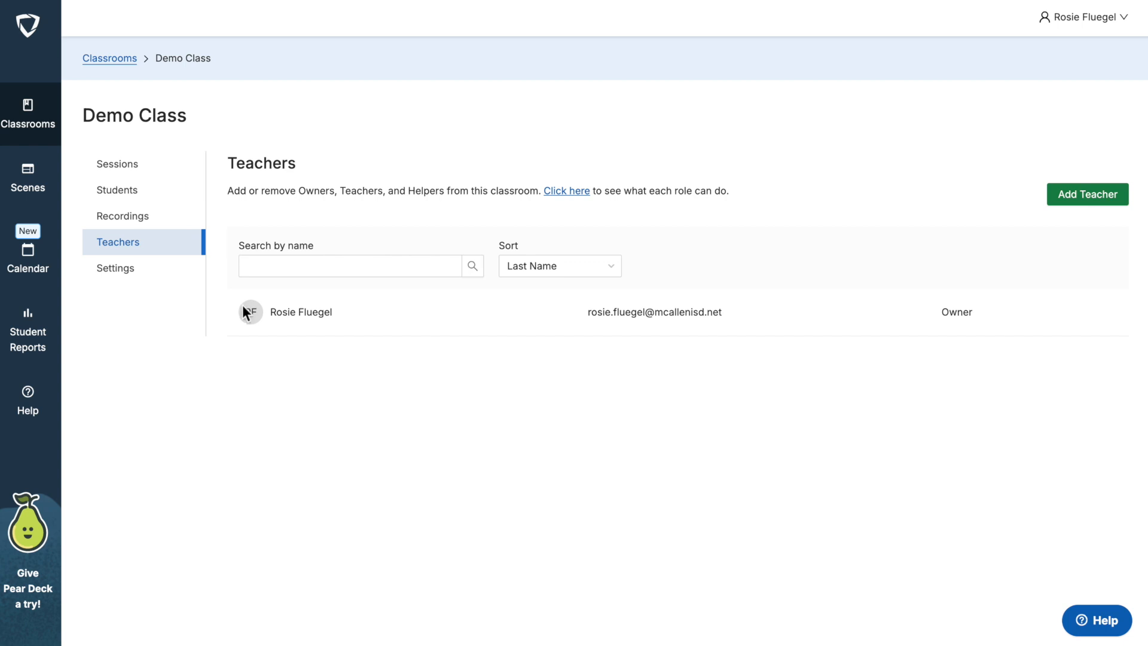
mouse_move(957, 315)
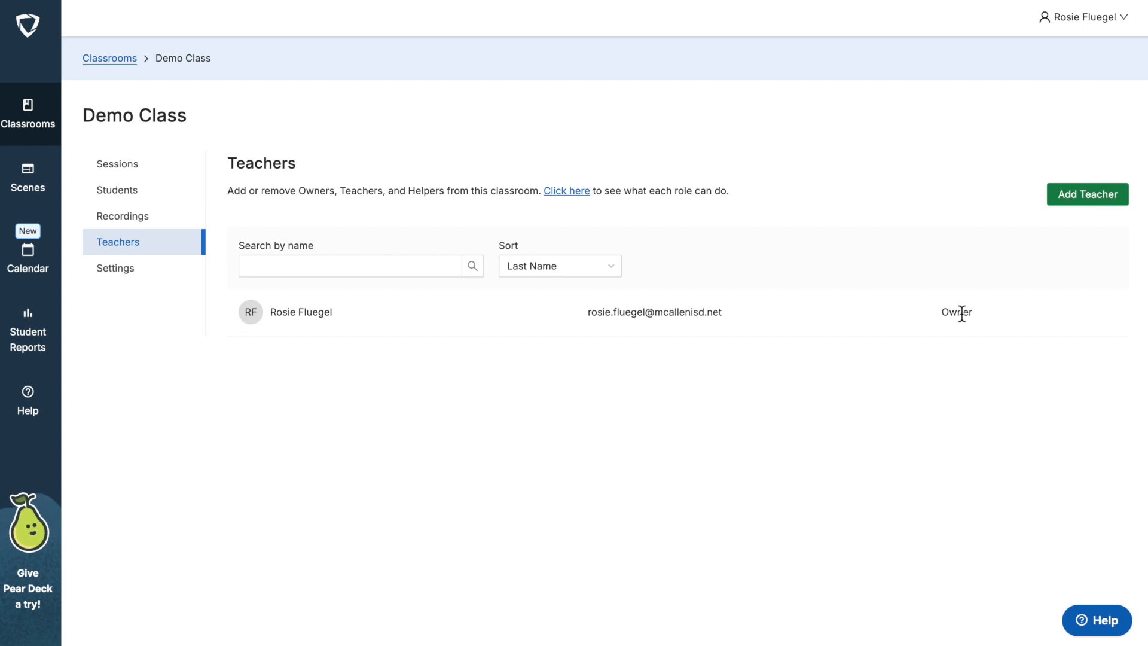
click(1089, 194)
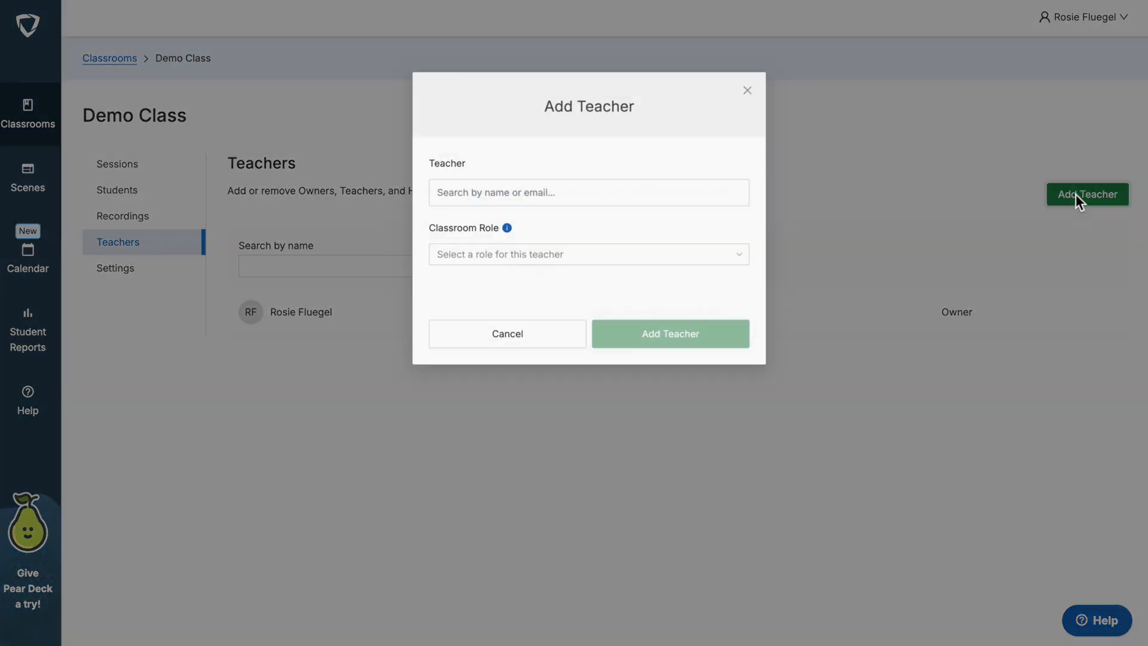
click(572, 193)
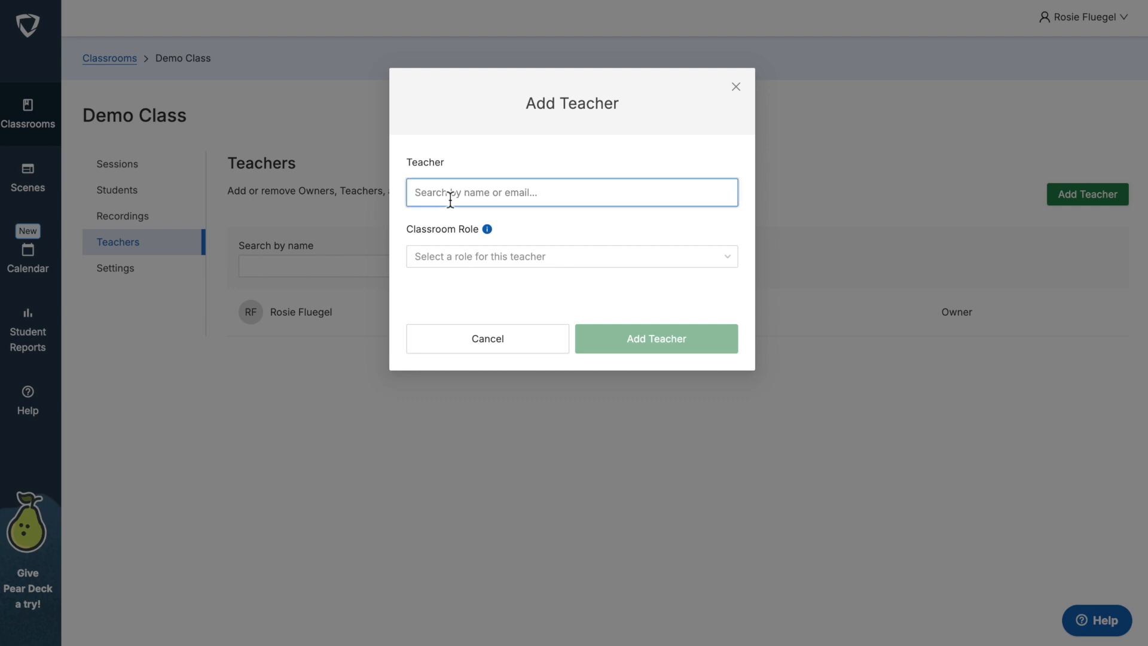
text(gonzalo)
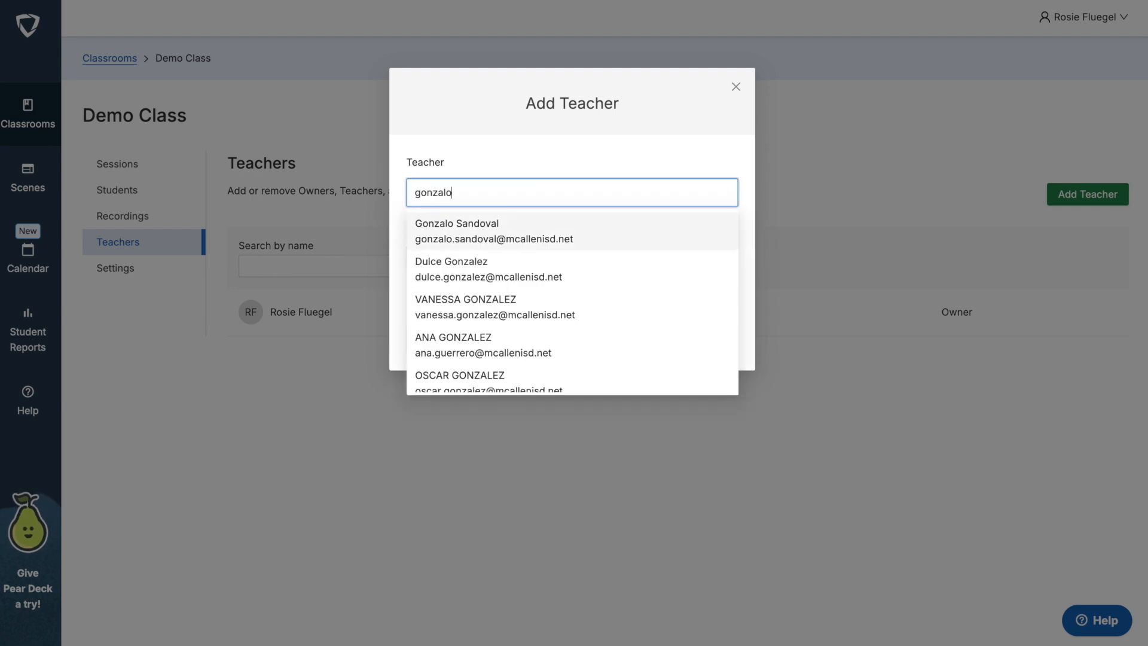
click(467, 231)
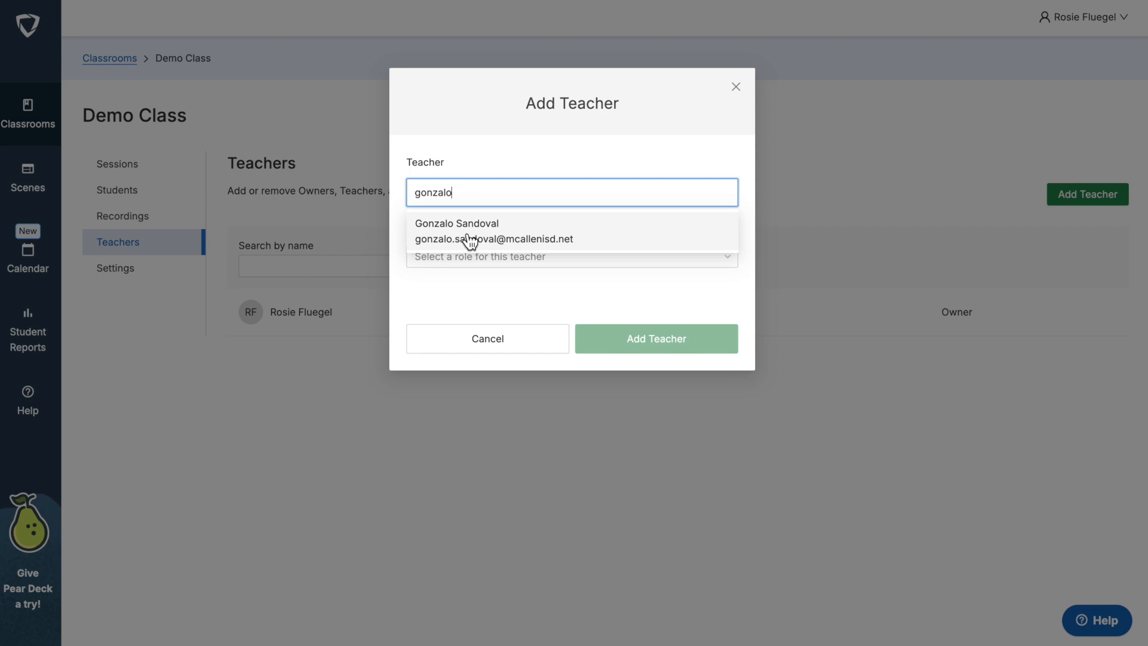
click(467, 232)
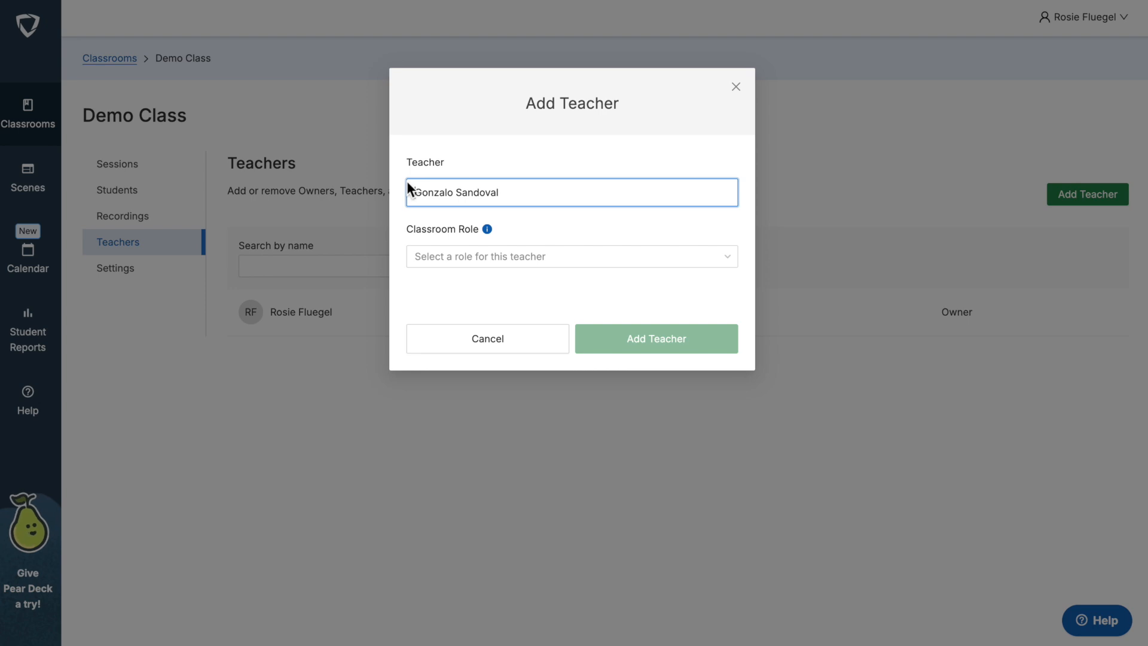
mouse_move(481, 265)
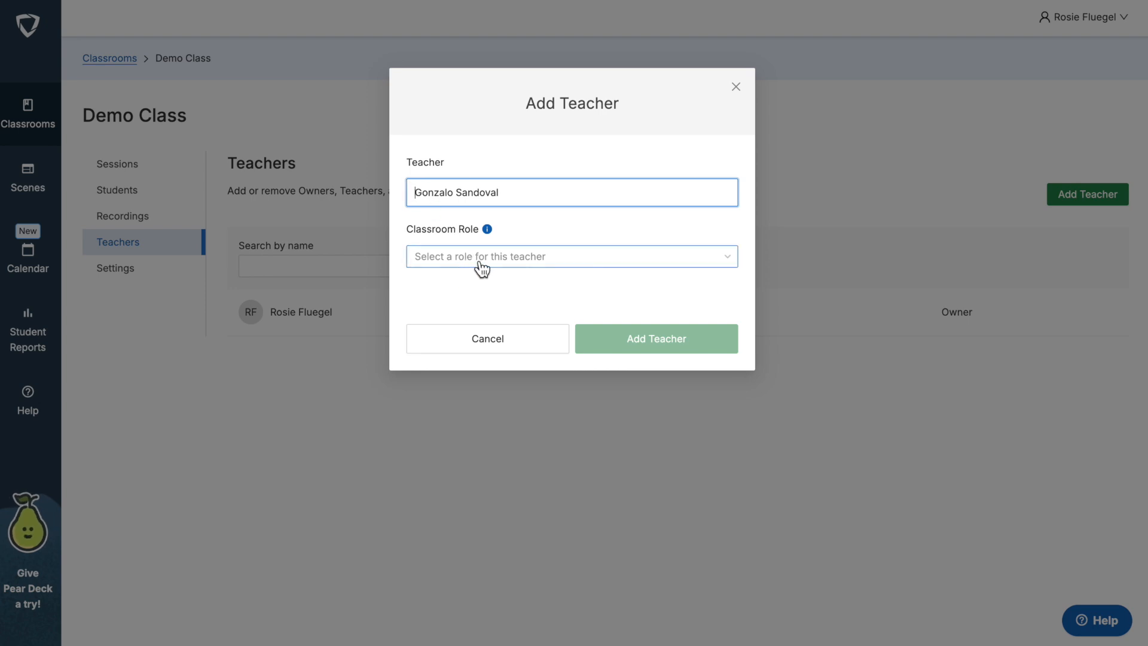
click(571, 256)
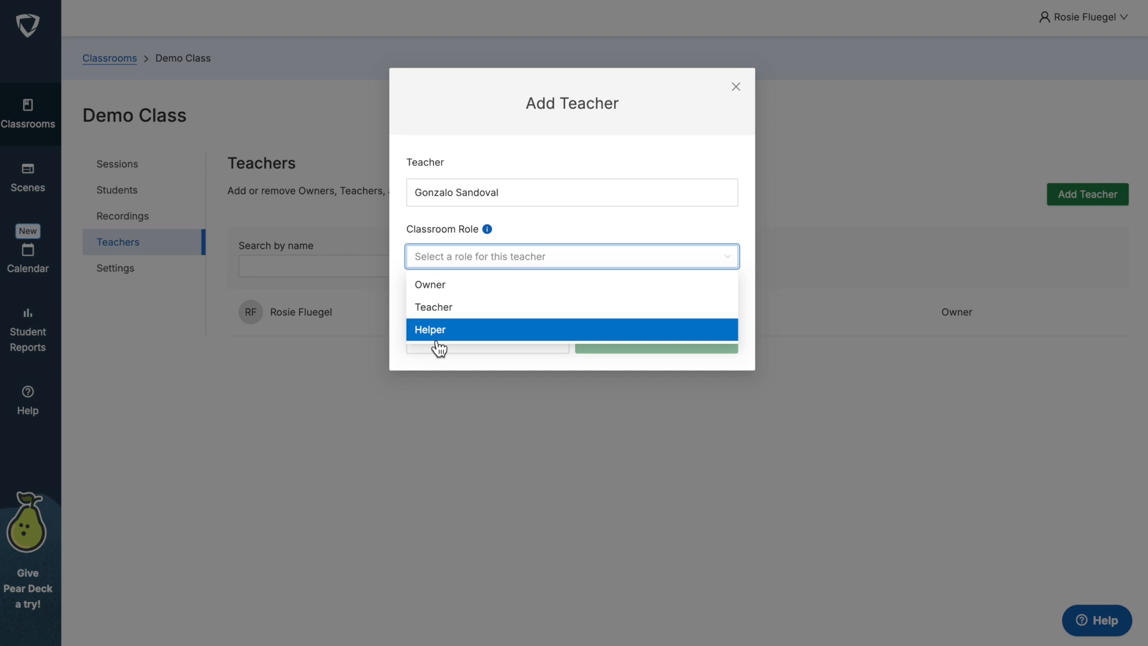
mouse_move(438, 292)
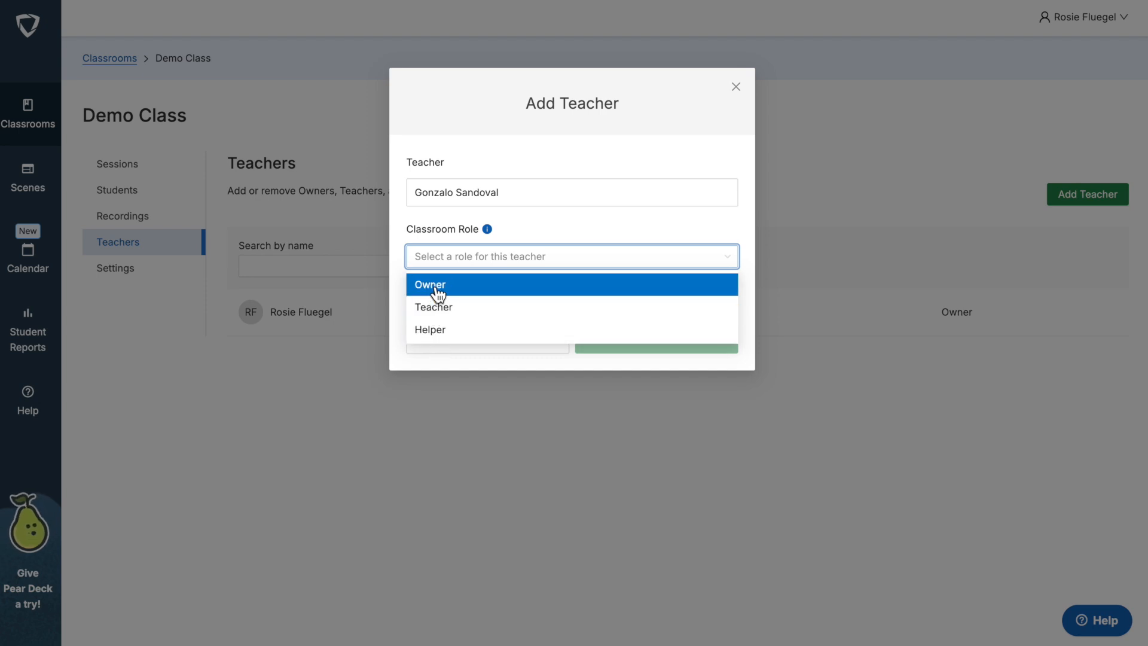
mouse_move(431, 321)
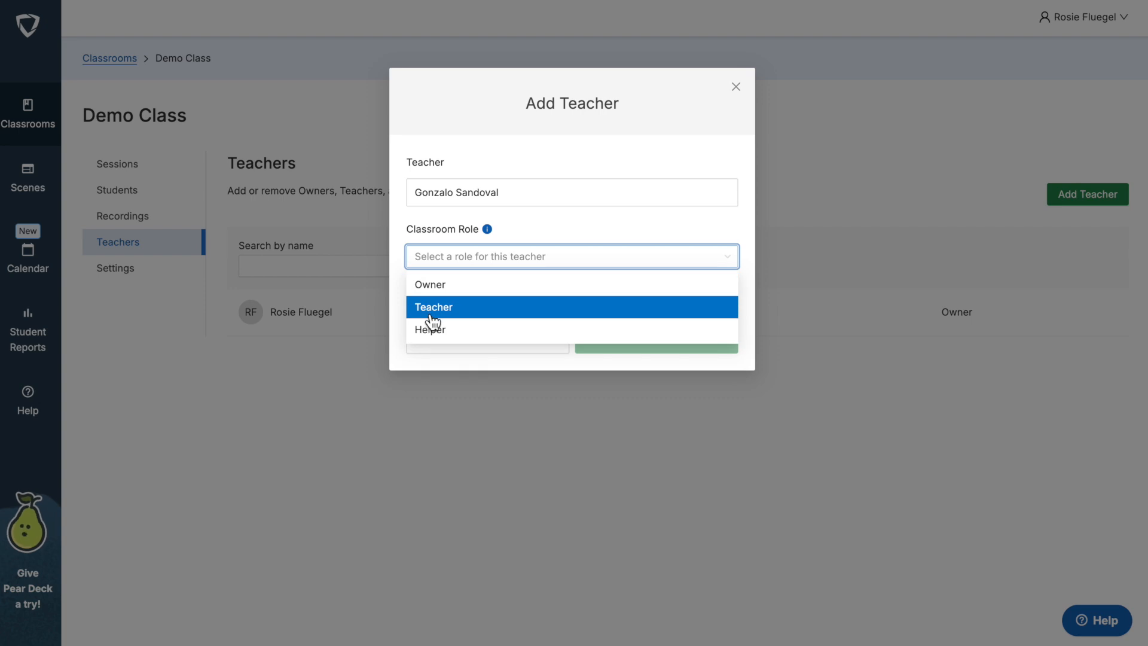
mouse_move(488, 228)
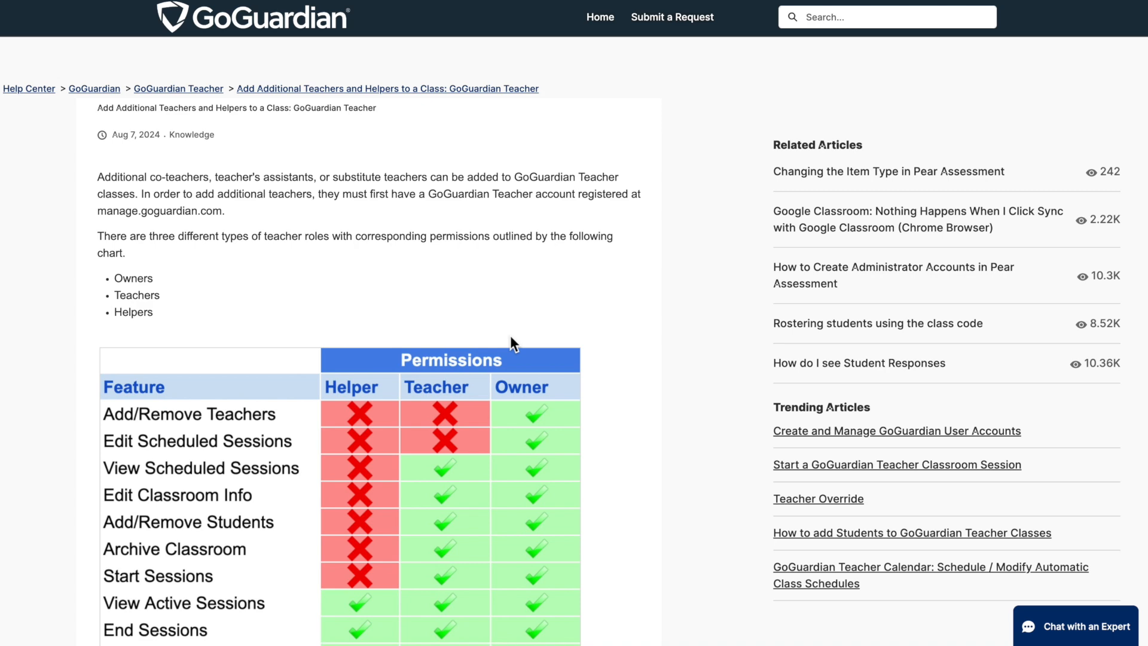
- Scroll the Help Center article down to the role permissions chart
scroll(down, 3)
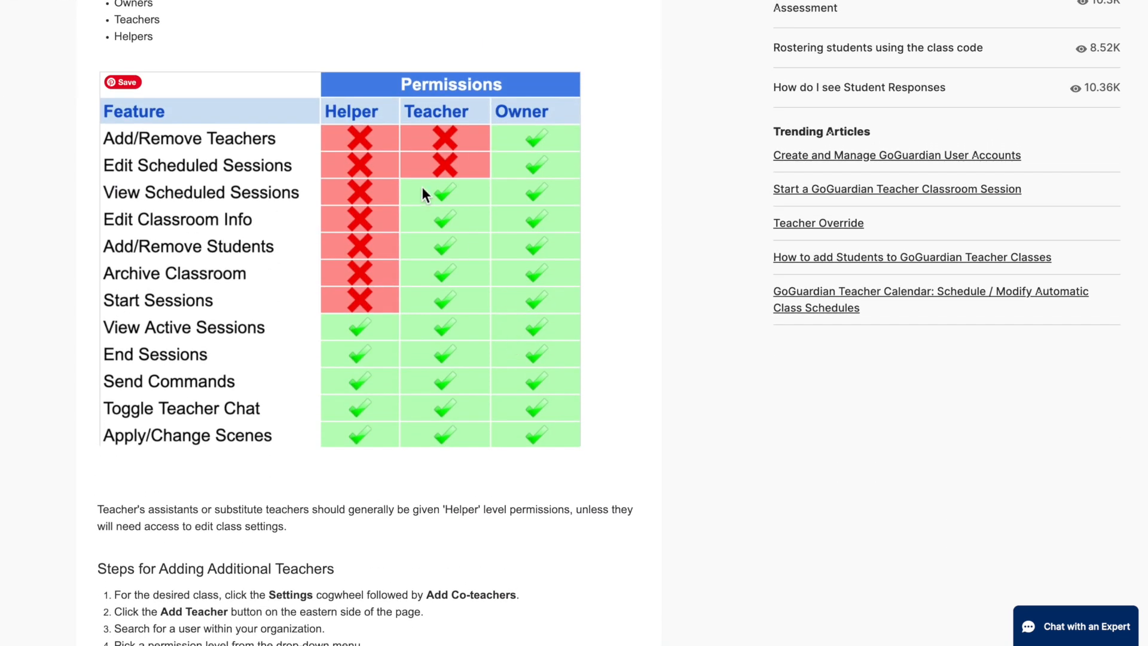
mouse_move(452, 185)
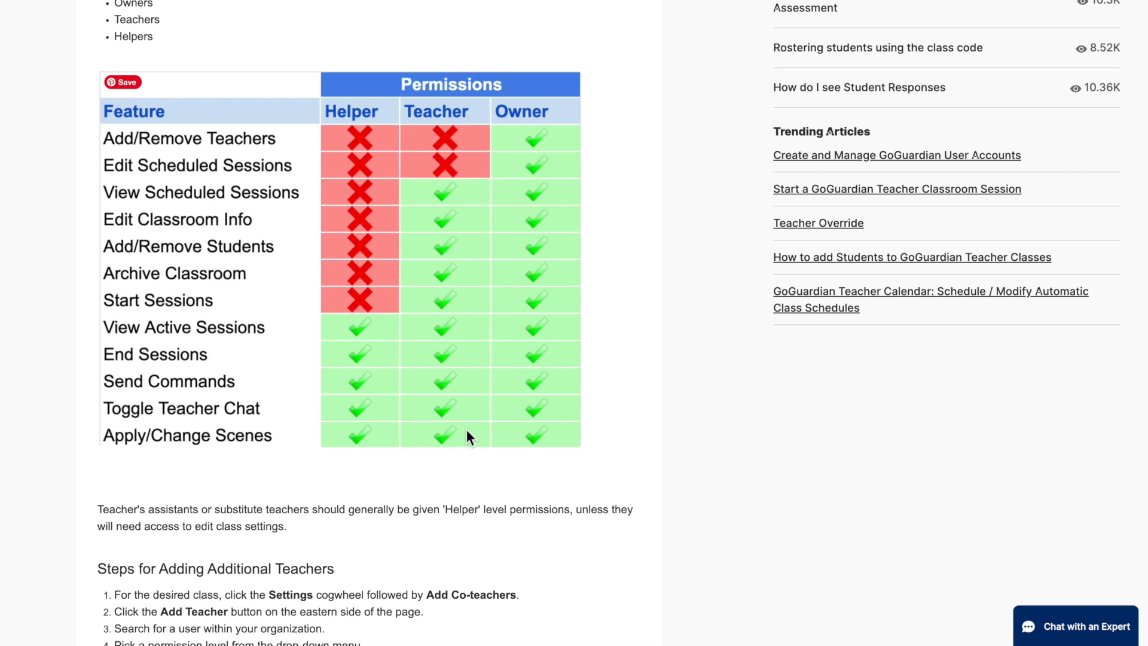
mouse_move(380, 260)
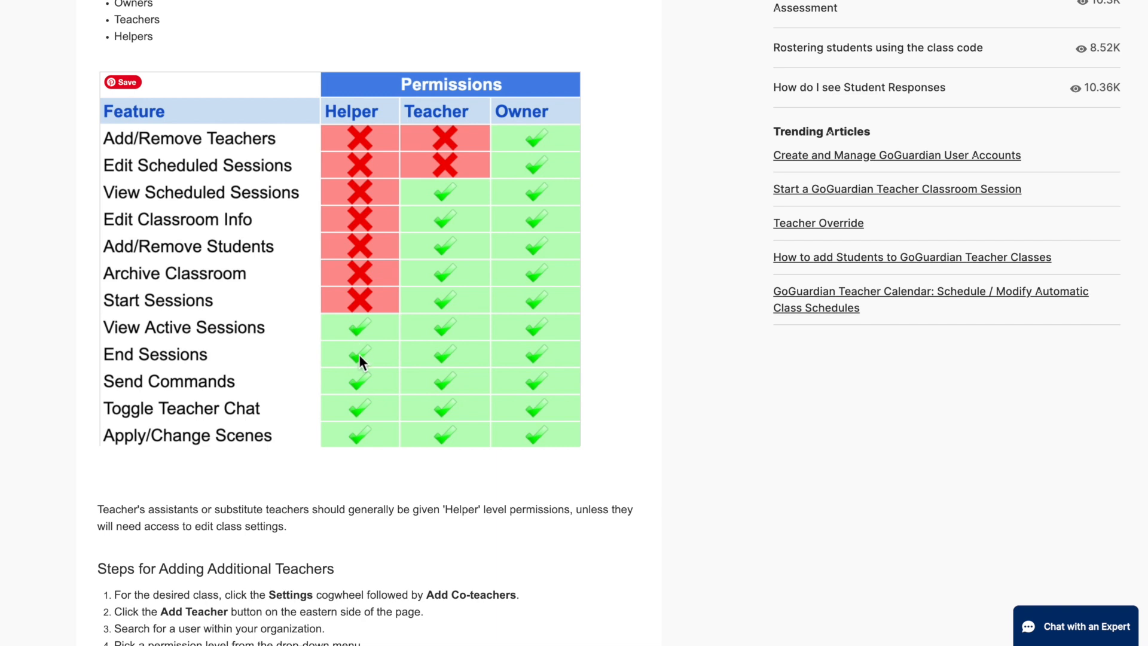
mouse_move(362, 375)
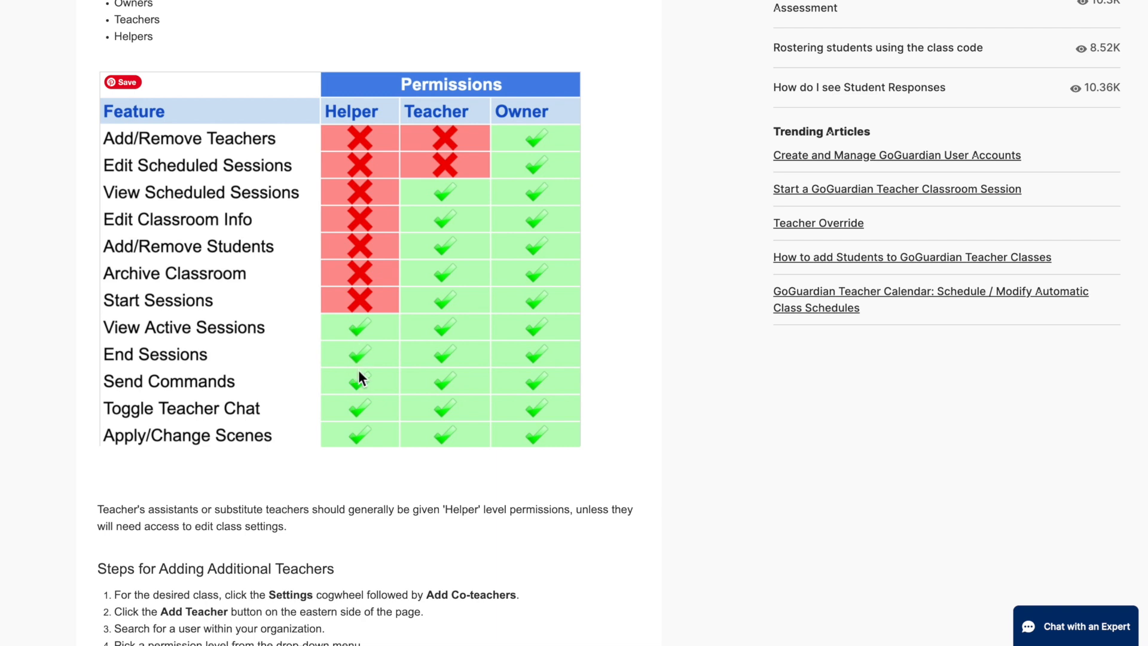
mouse_move(352, 349)
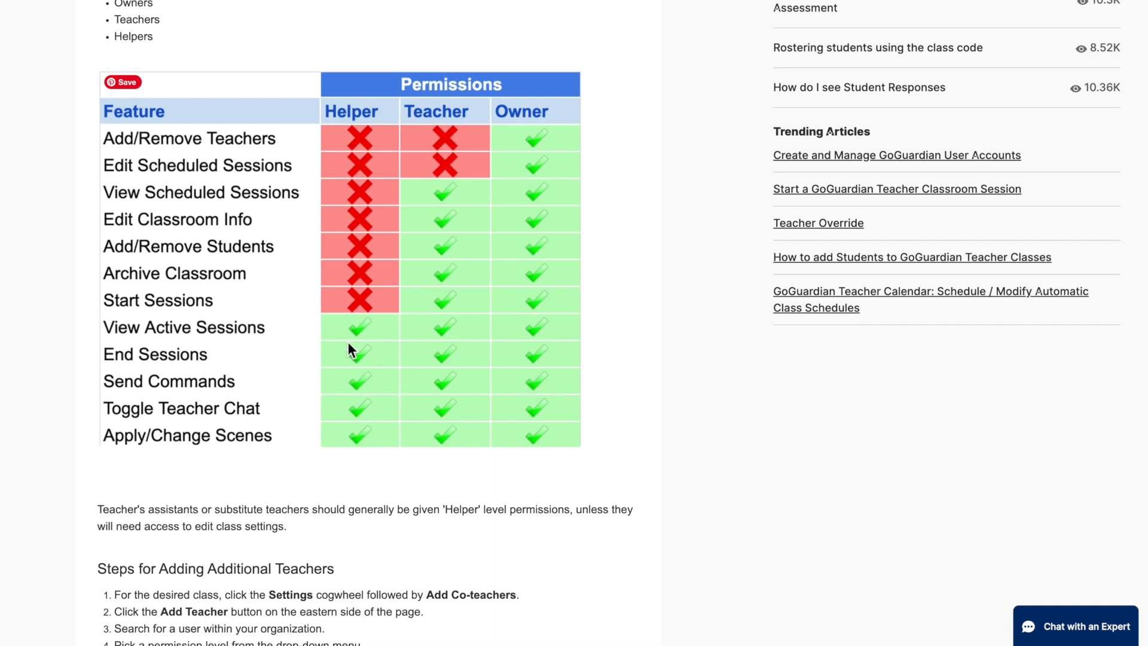
mouse_move(373, 476)
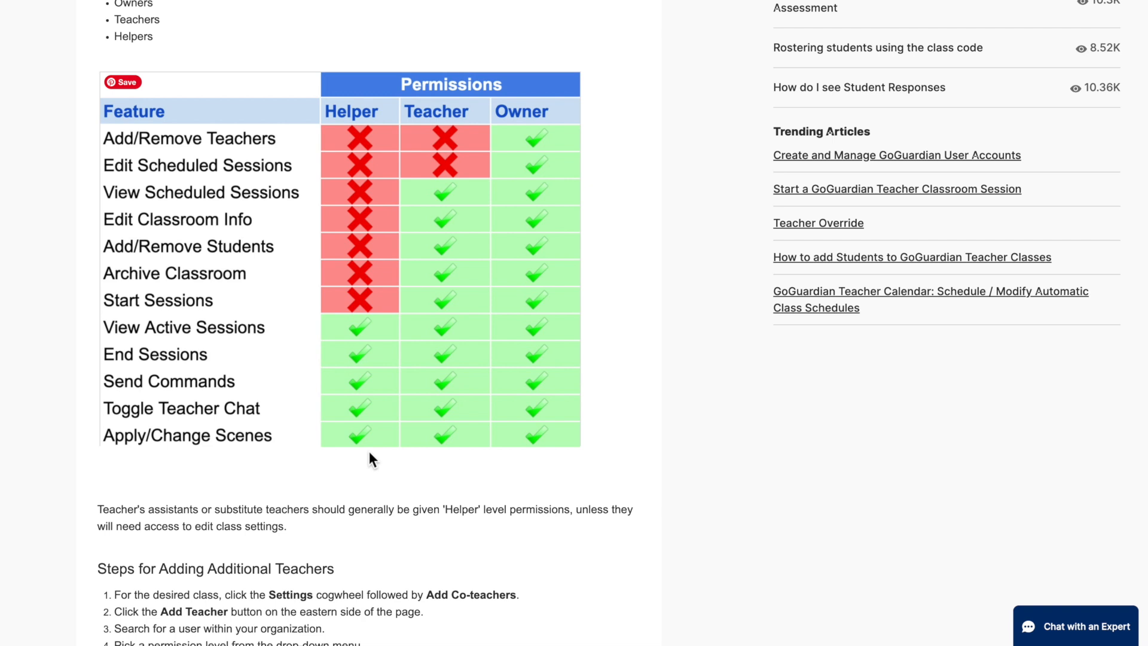
mouse_move(323, 13)
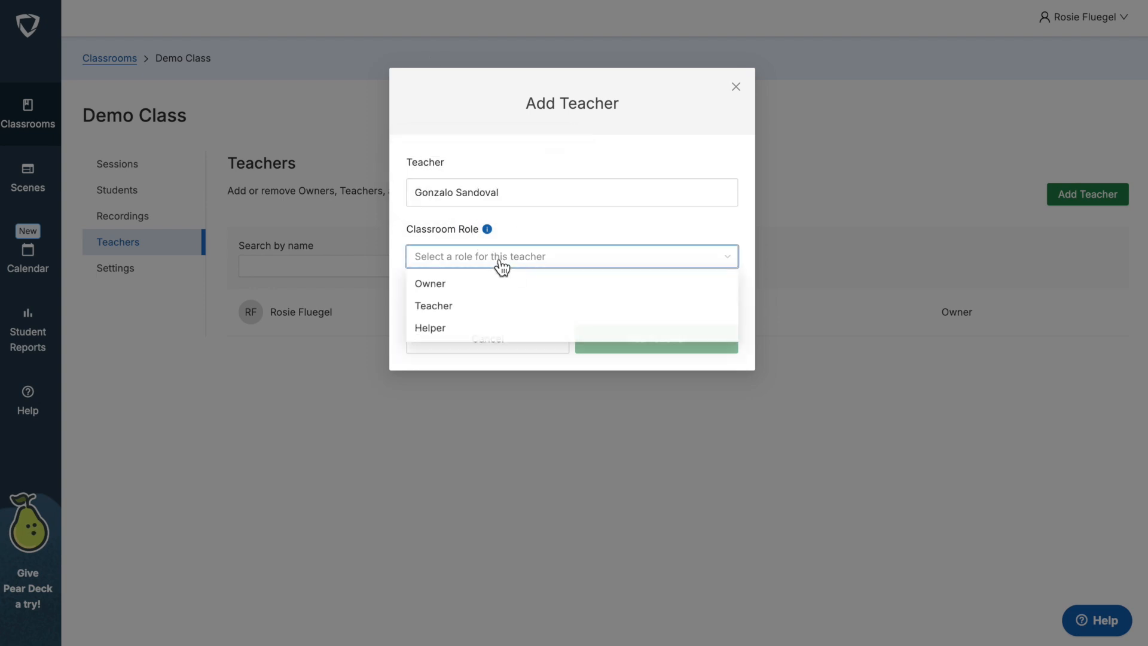
click(433, 306)
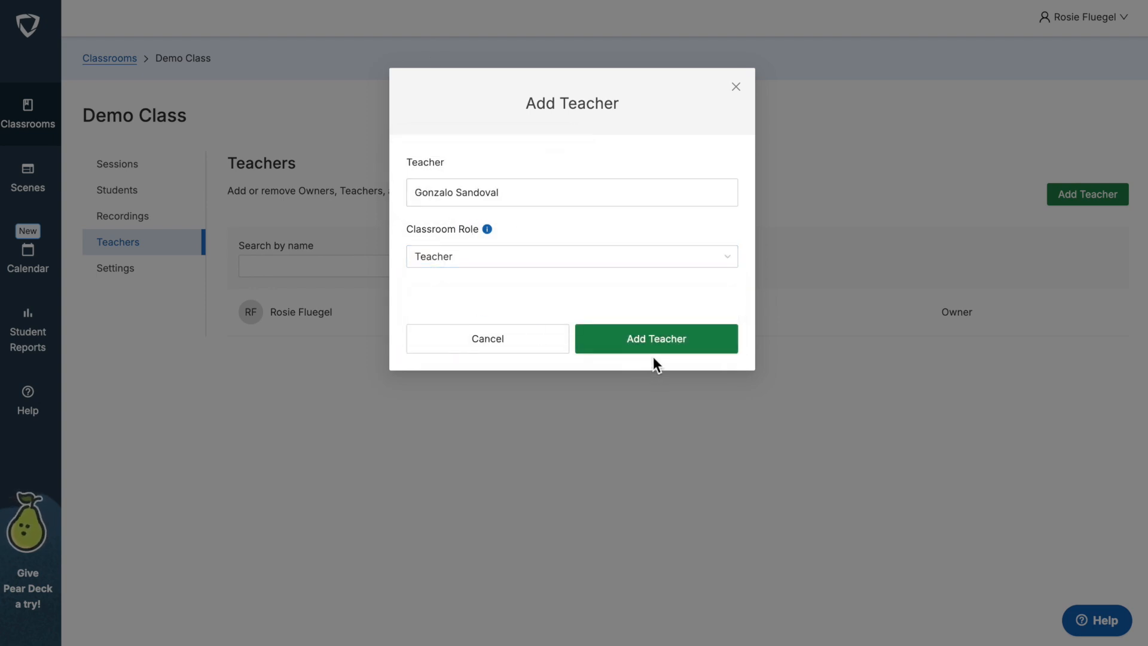
click(656, 339)
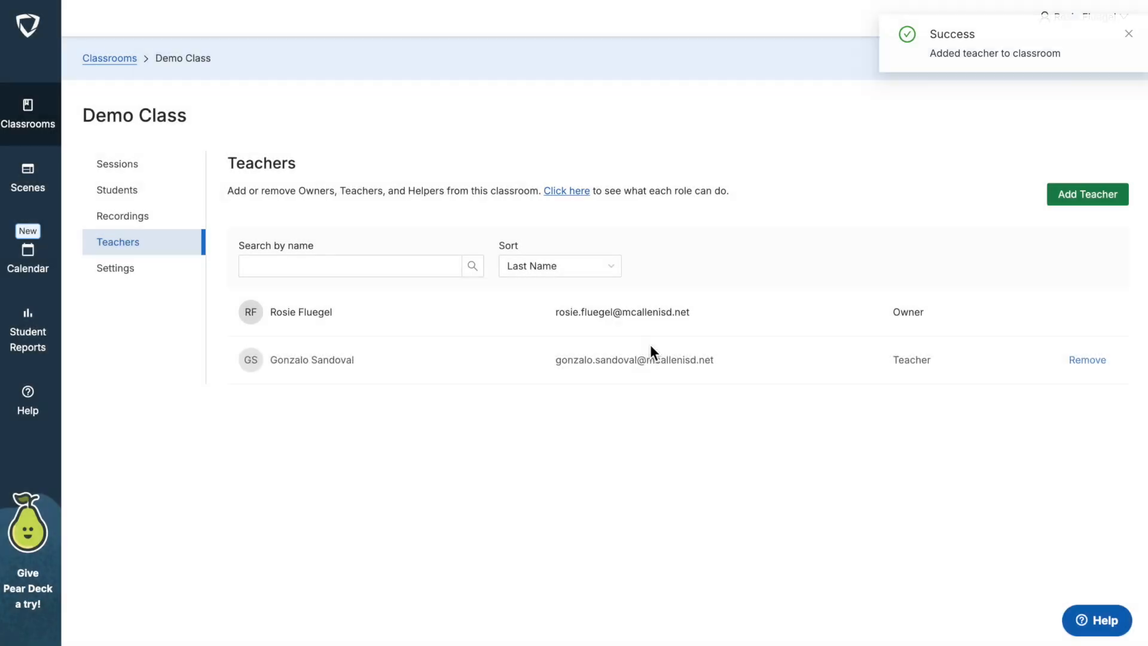